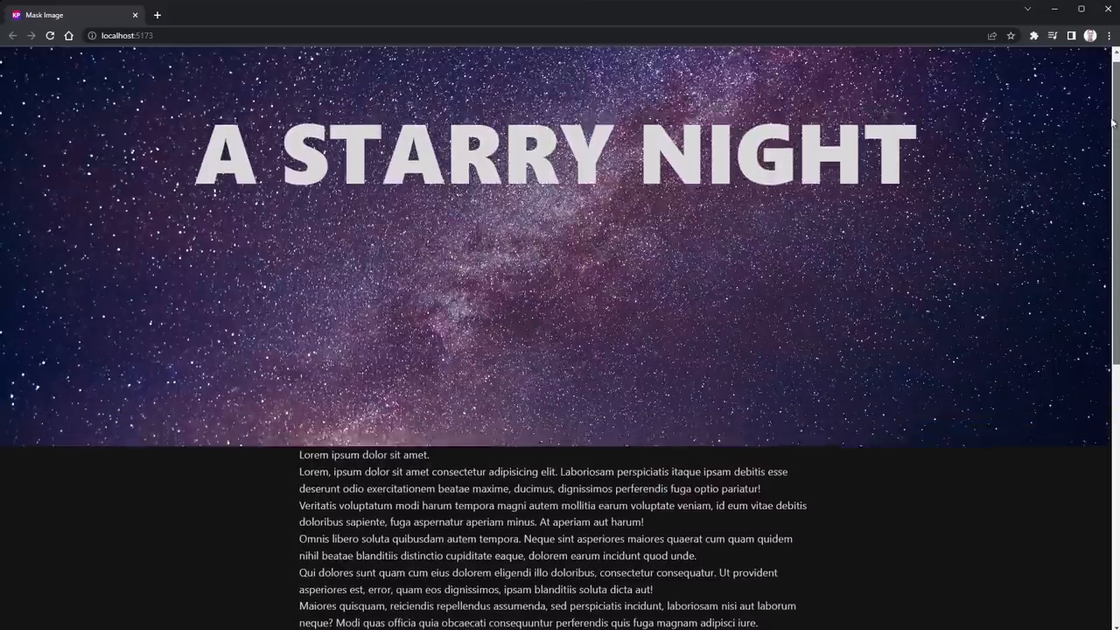
Add the .site-header background rules and start the .site-title rule for the large uppercase title
scroll("down", 3)
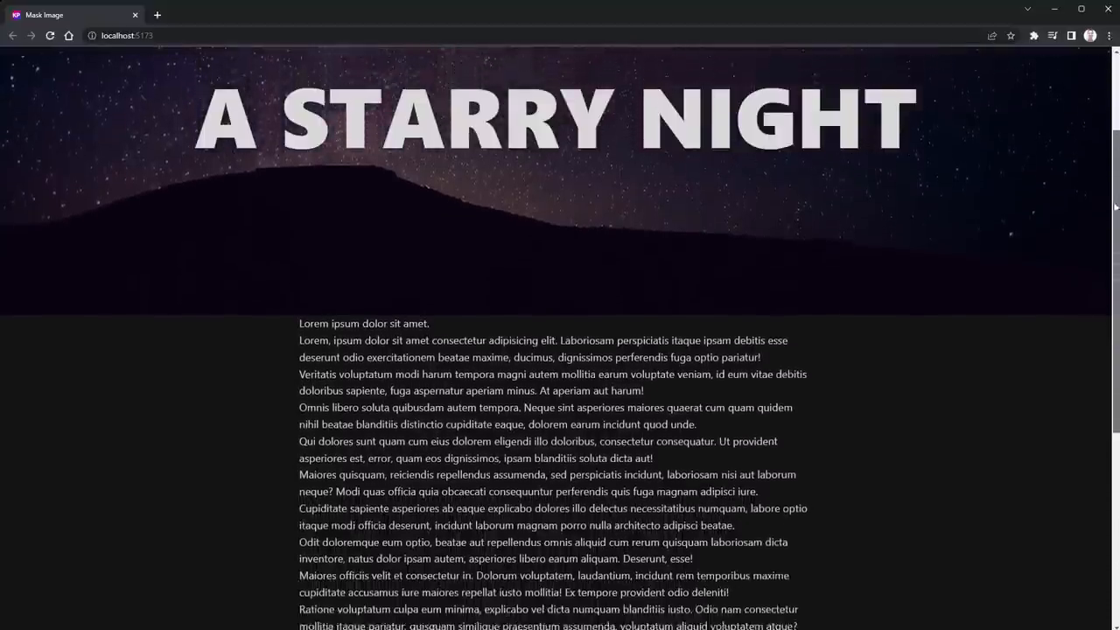
scroll("down", 3)
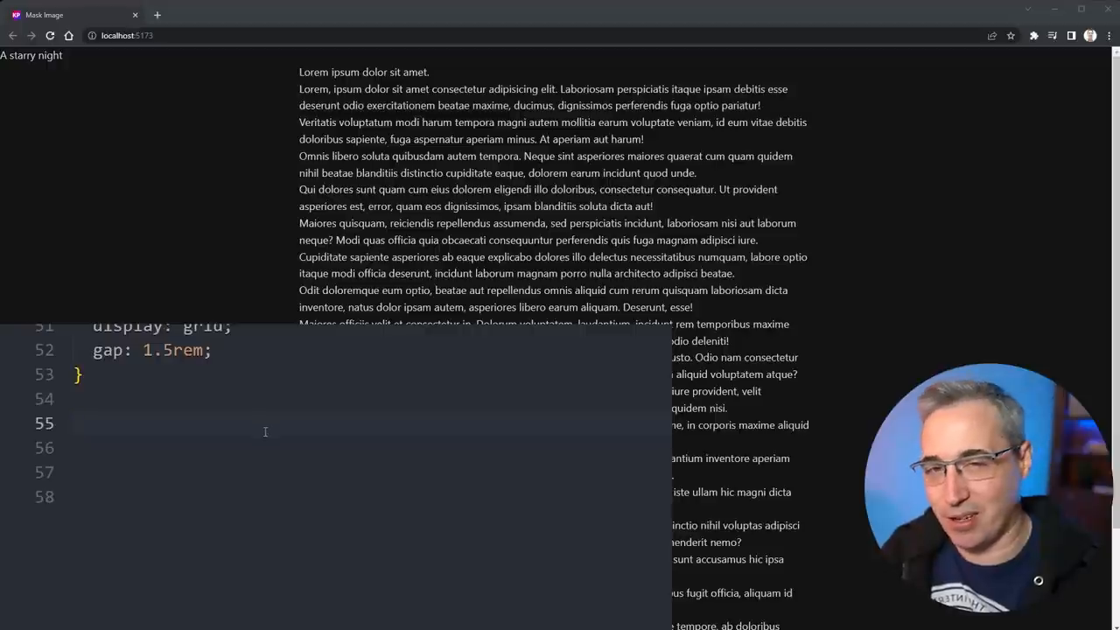
type(".site-title {")
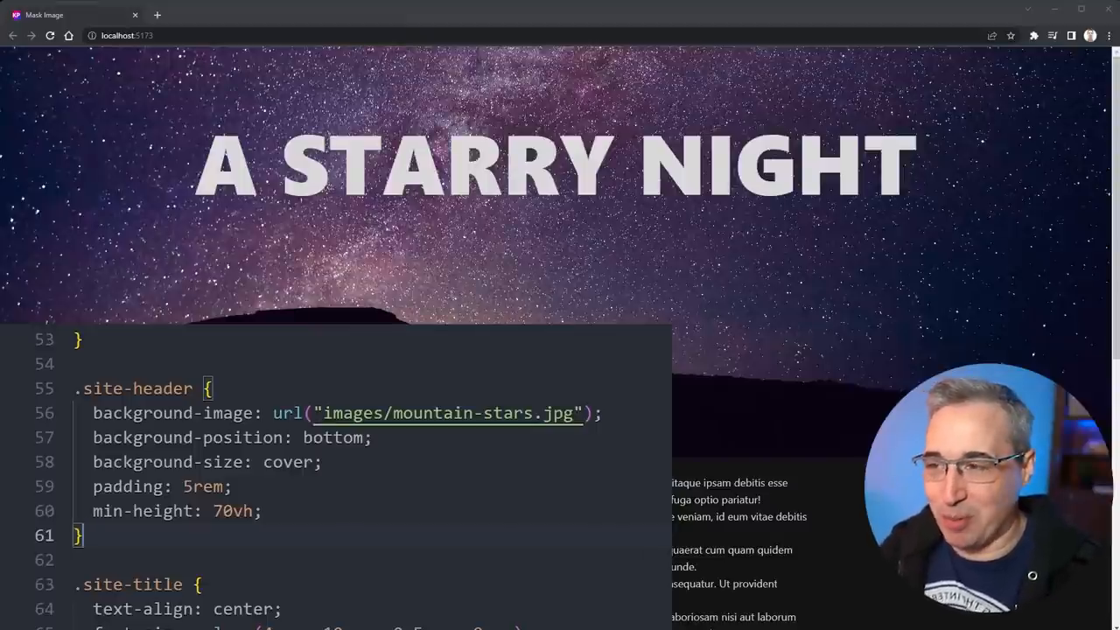
mouse_move(616, 472)
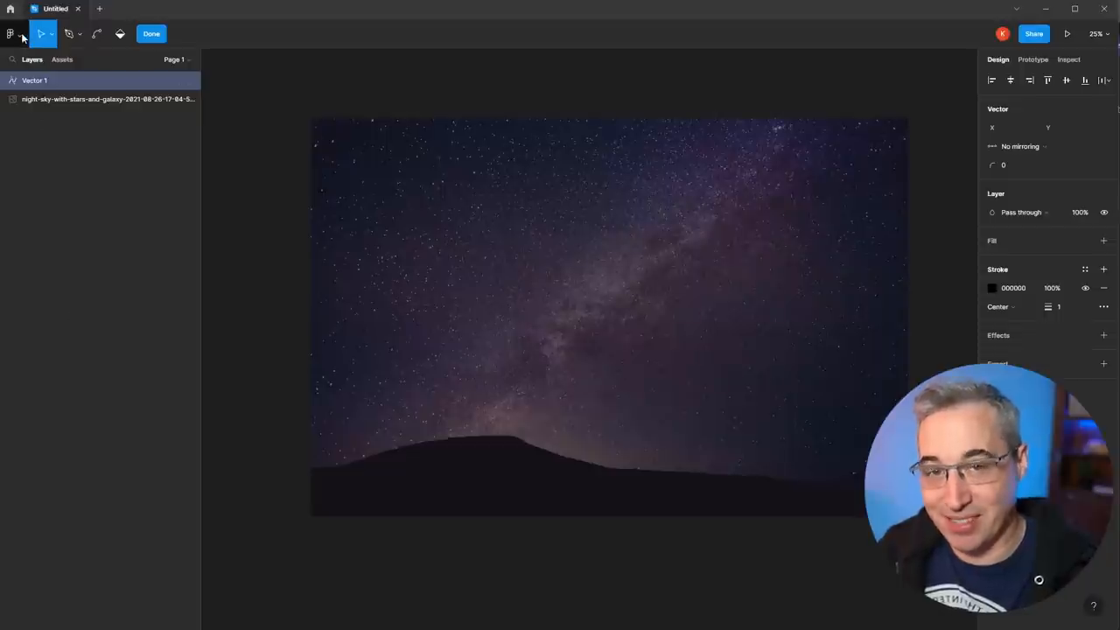
Adjust an editing preference, then continue tracing points along the mountain ridge with the Pen tool
left_click(11, 33)
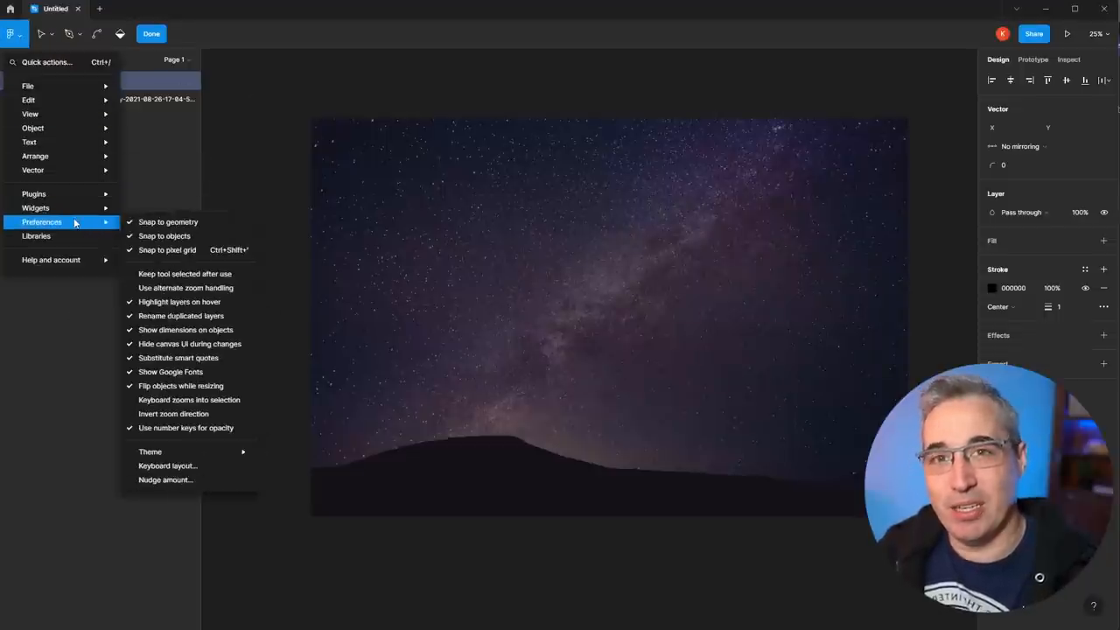
left_click(168, 220)
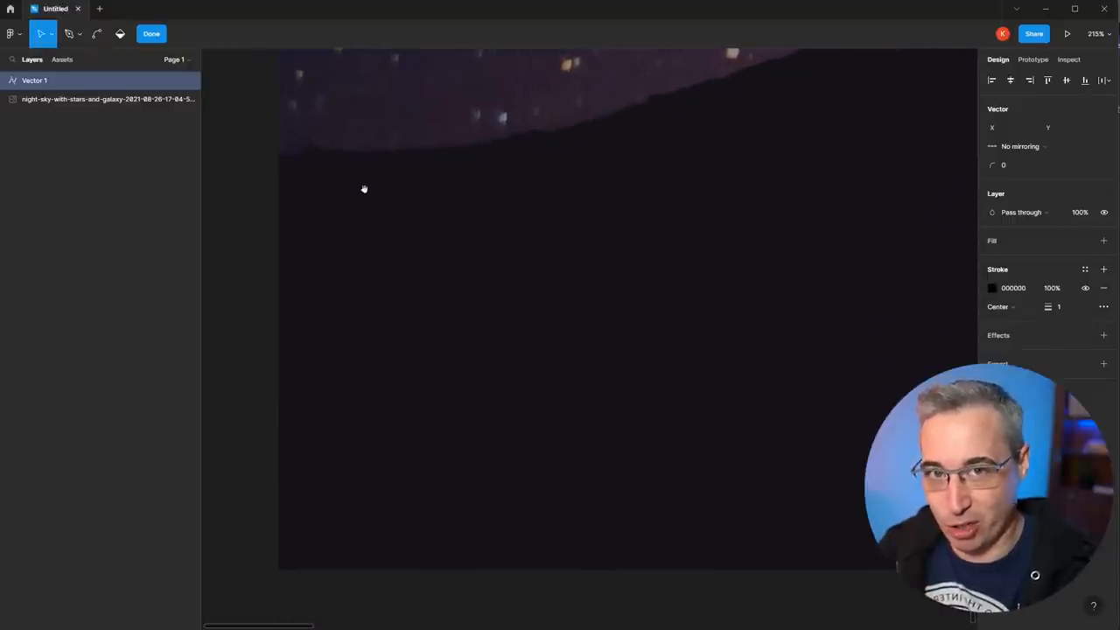
left_click(70, 33)
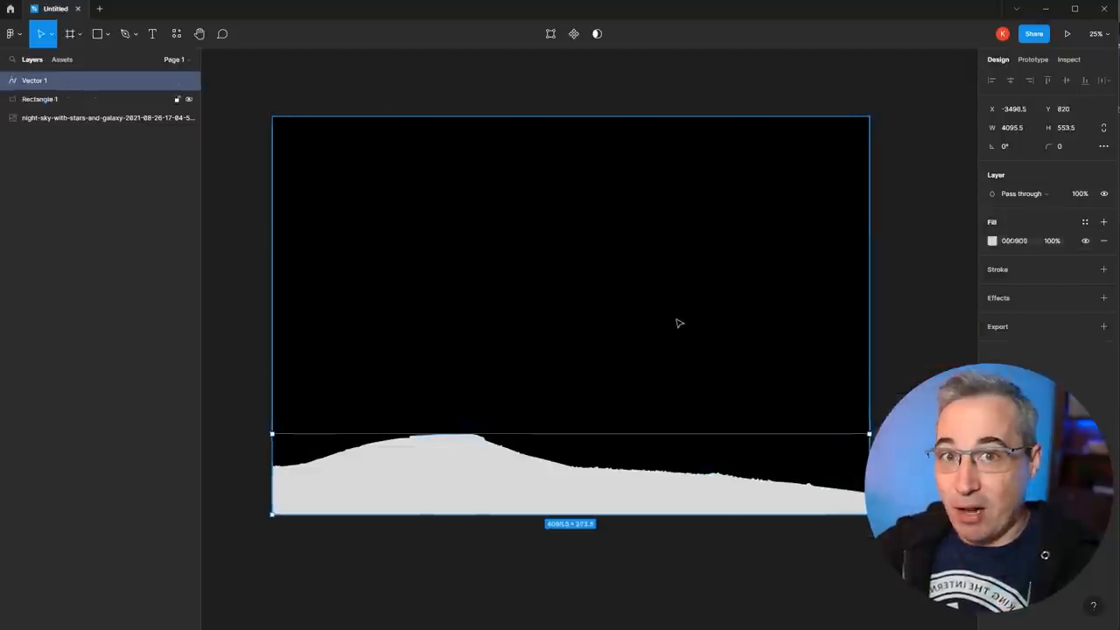
Subtract the mountain shape from the black rectangle using the boolean dropdown
left_click(599, 34)
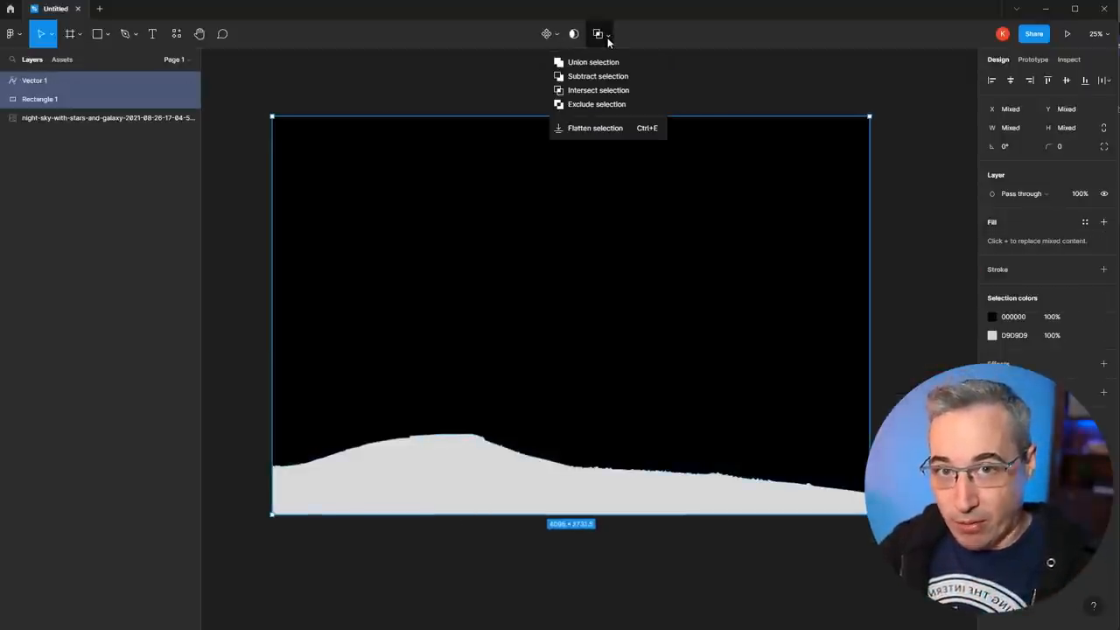
left_click(595, 127)
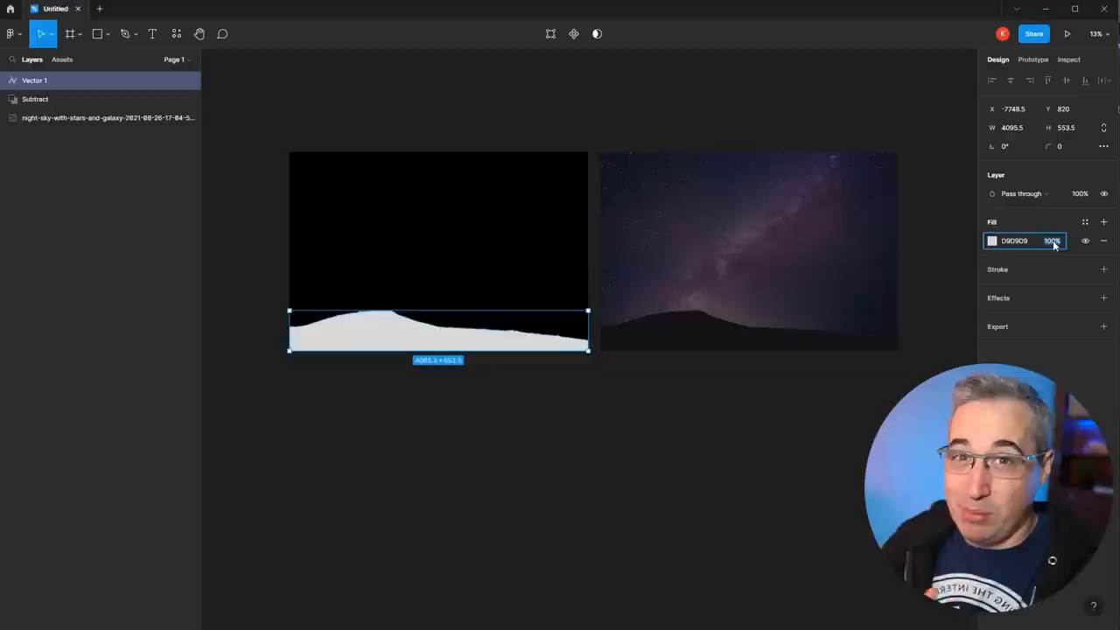
Export the subtracted mask as an SVG into the demos/mask-image folder
right_click(438, 254)
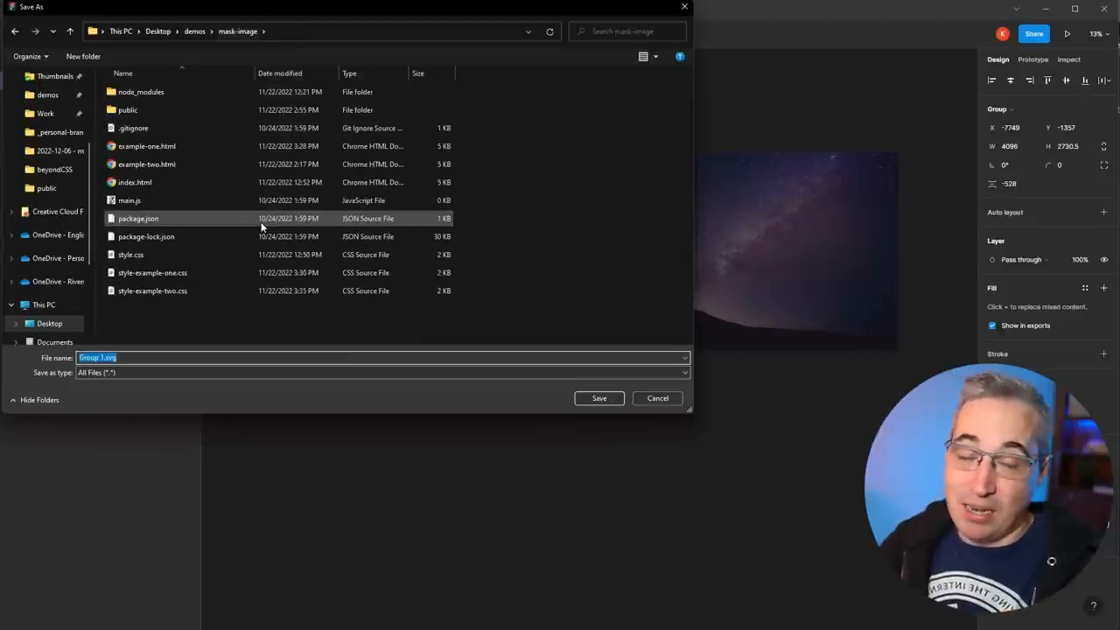
left_click(280, 32)
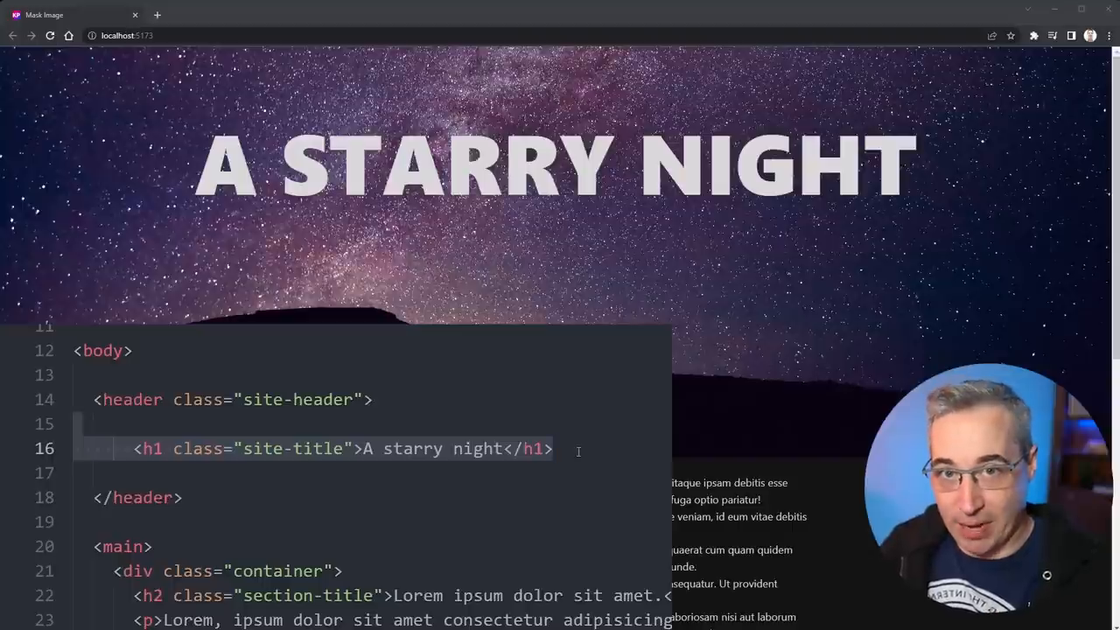
Add the site-header-mask div and give the title position: fixed with width: 100%
type("<div class=\"site-header-mask\">")
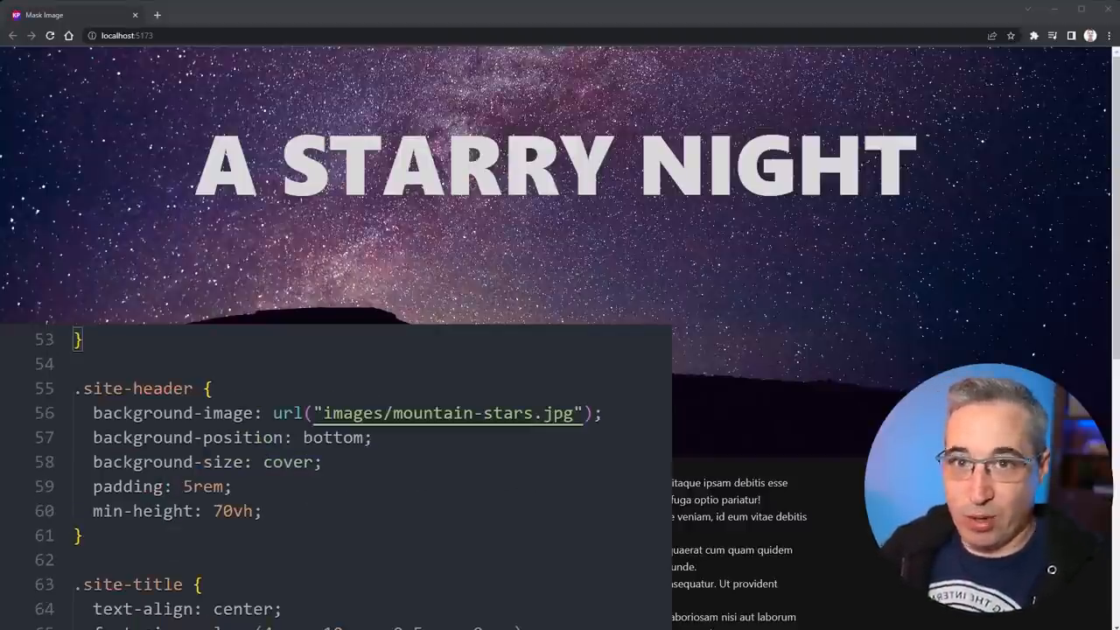
scroll("down", 3)
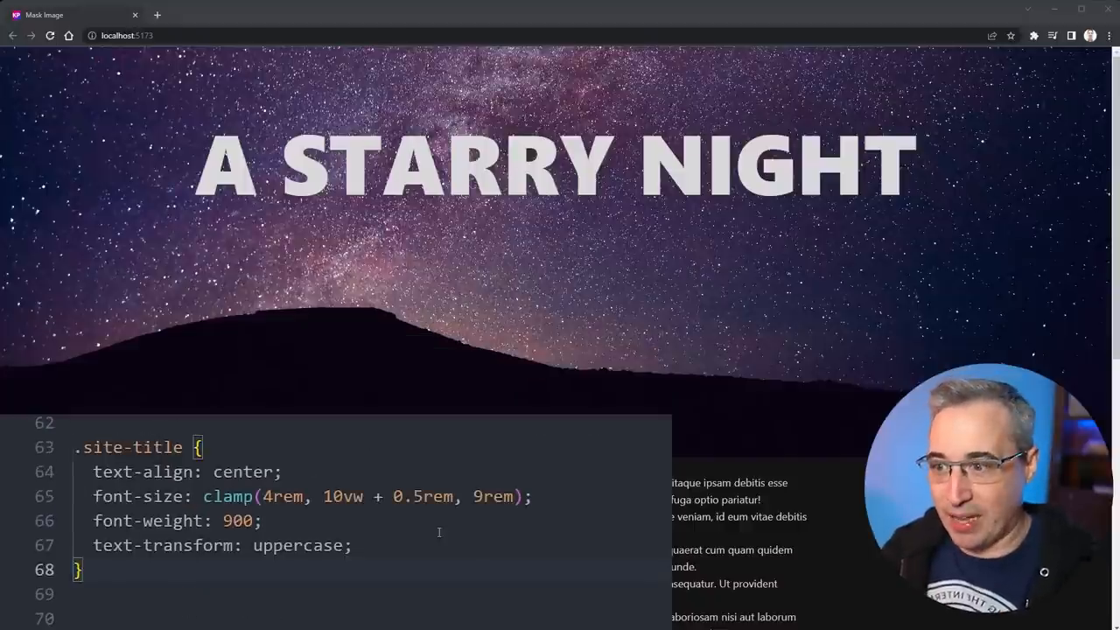
type("po")
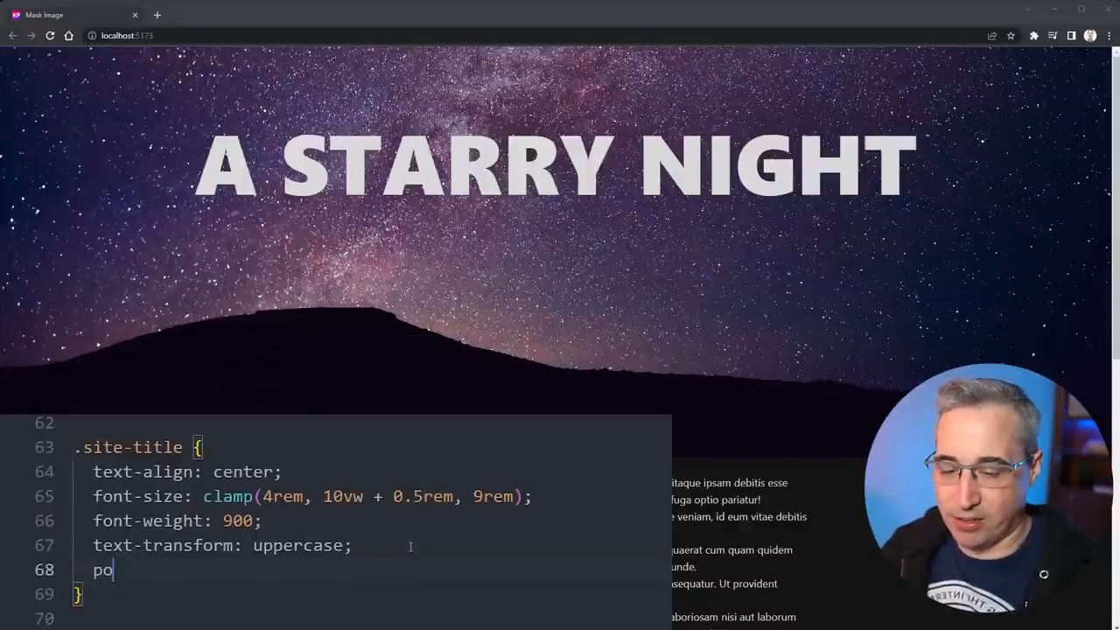
type("sition: ;")
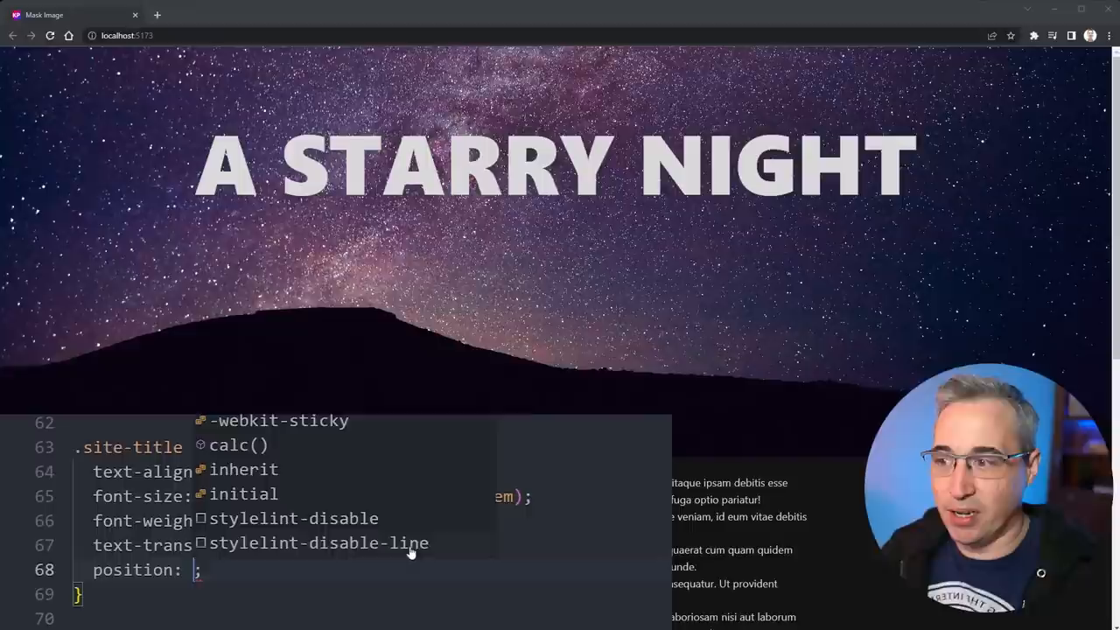
type("fixed")
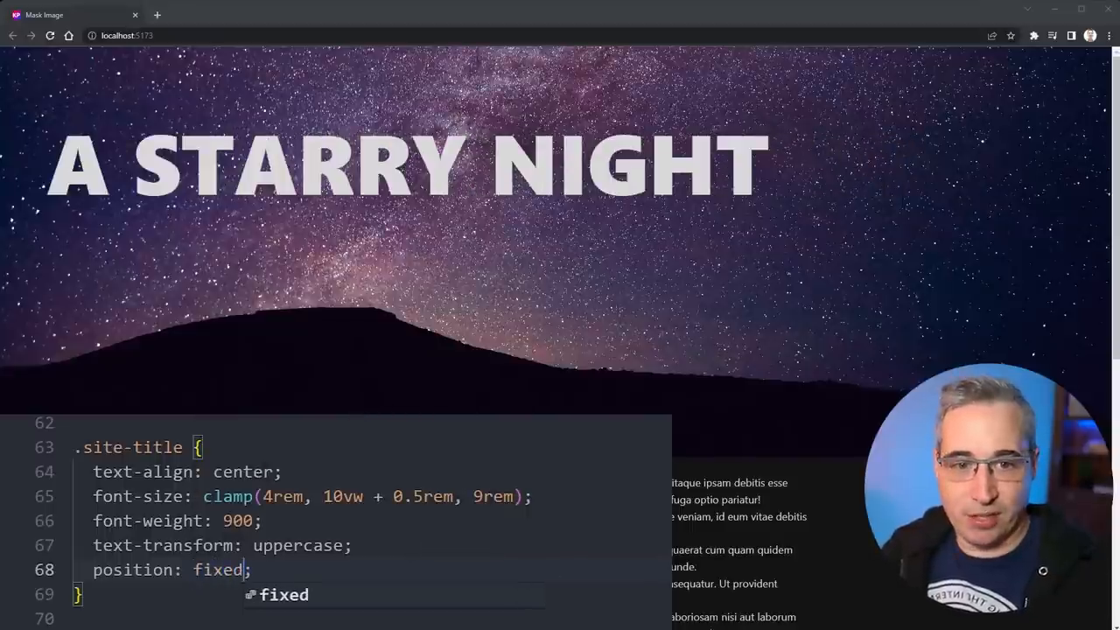
scroll("down", 3)
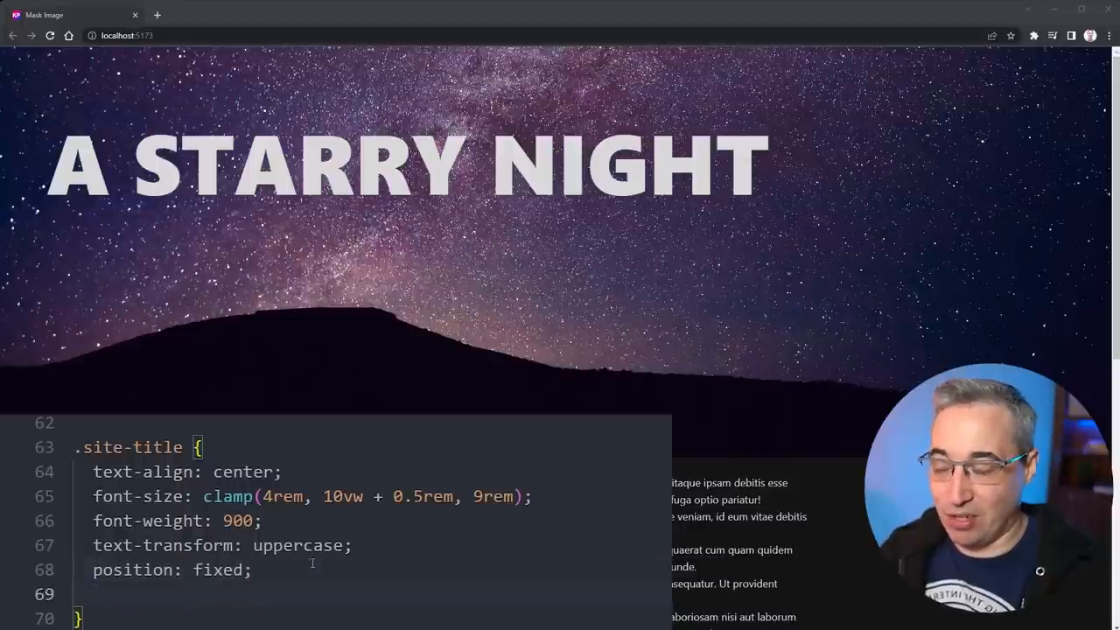
type("width: 100%;")
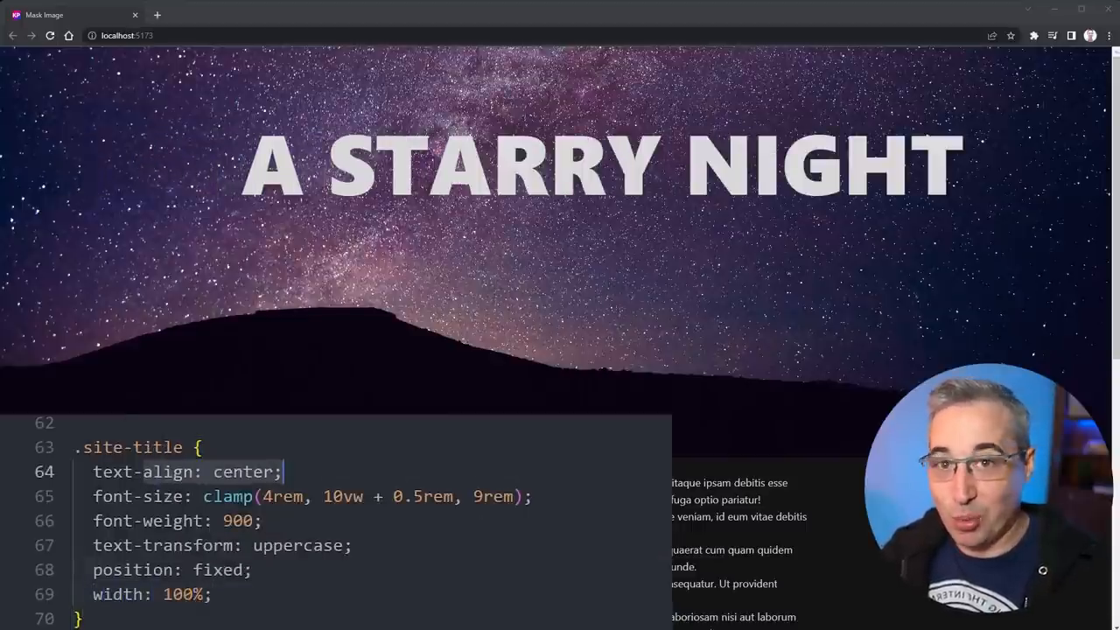
Write .site-header-mask with position: absolute, inset: 0 and background rgb(255 0 0 / 0.25)
scroll("down", 3)
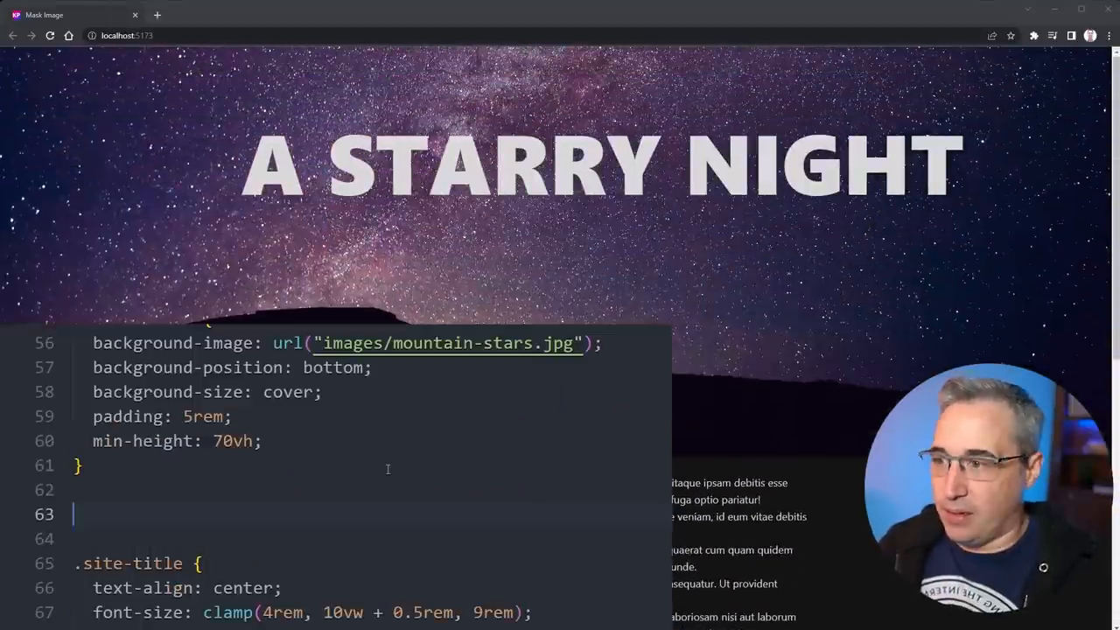
type(".site-header")
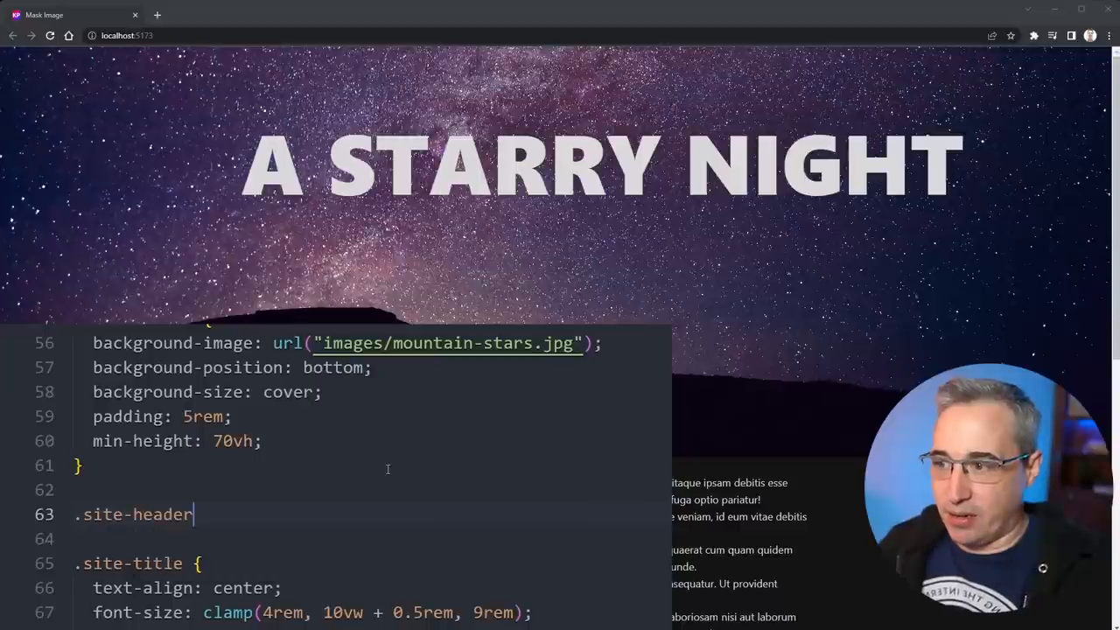
type("-mask")
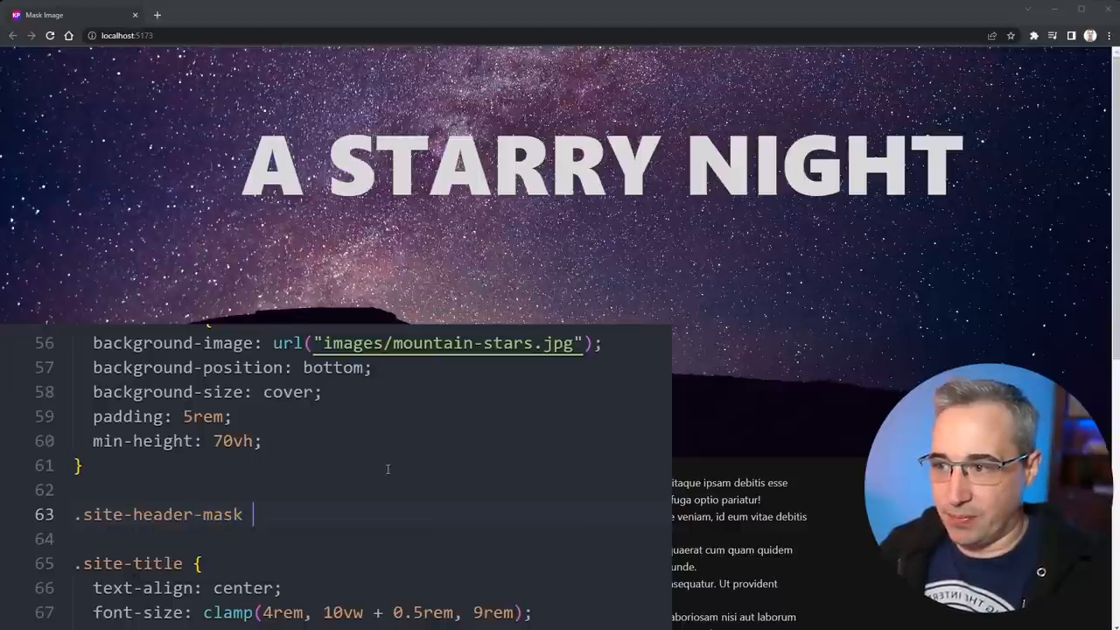
type("{")
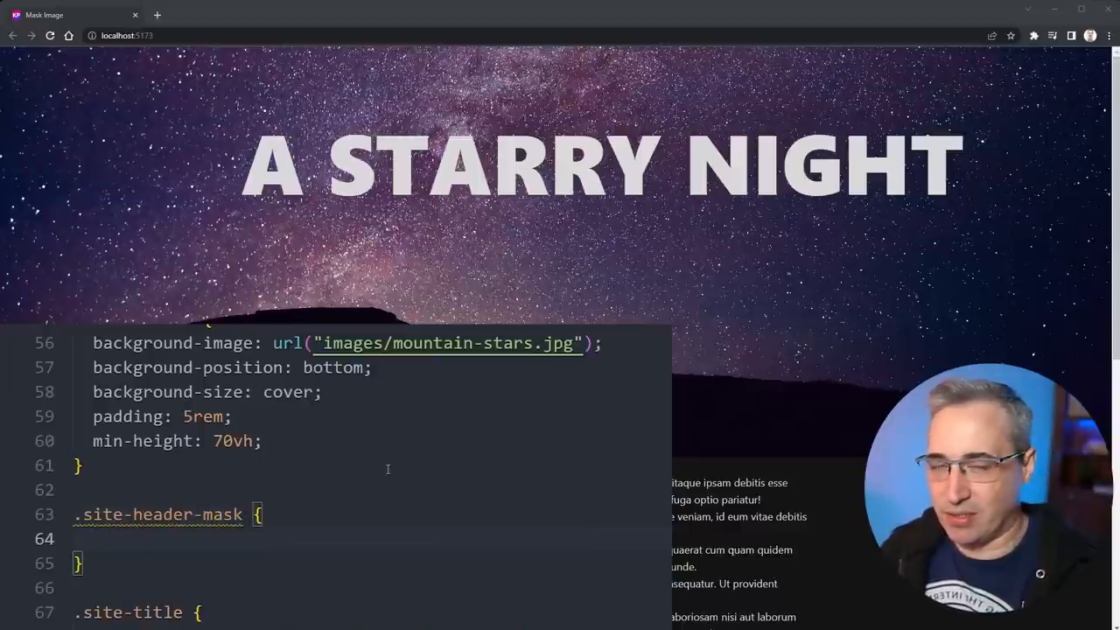
type("position: absolute;")
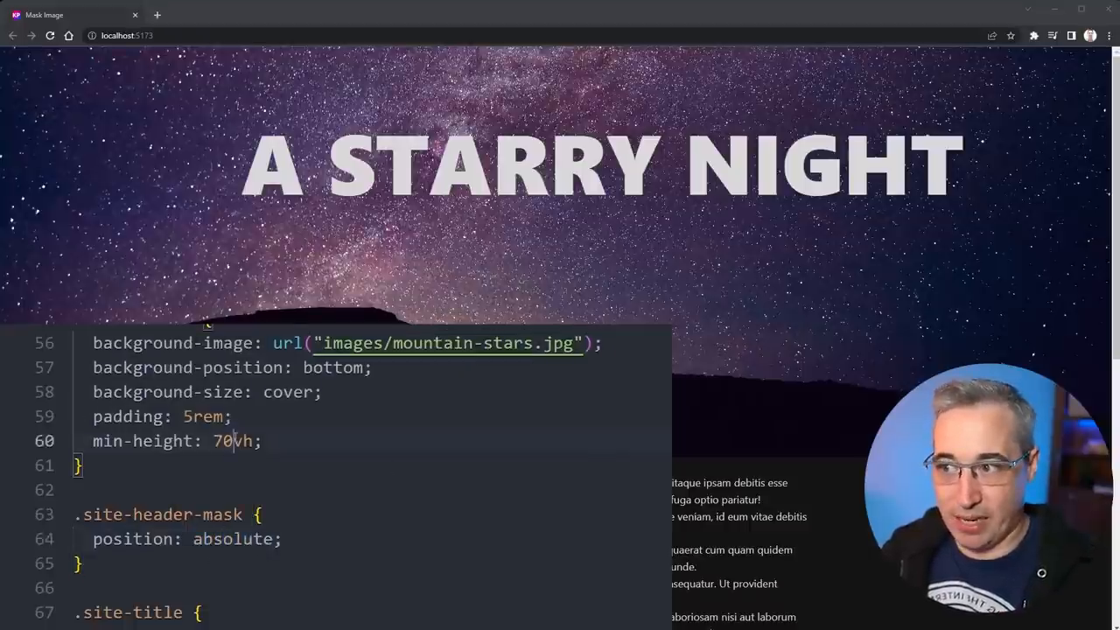
type("position: relative;")
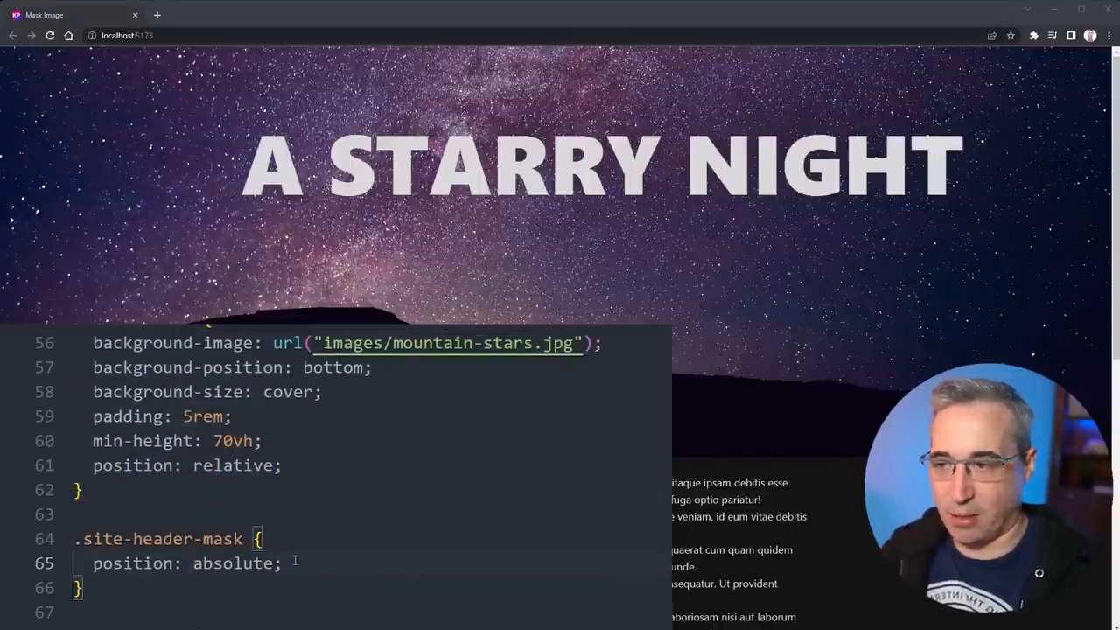
type("inset: 0")
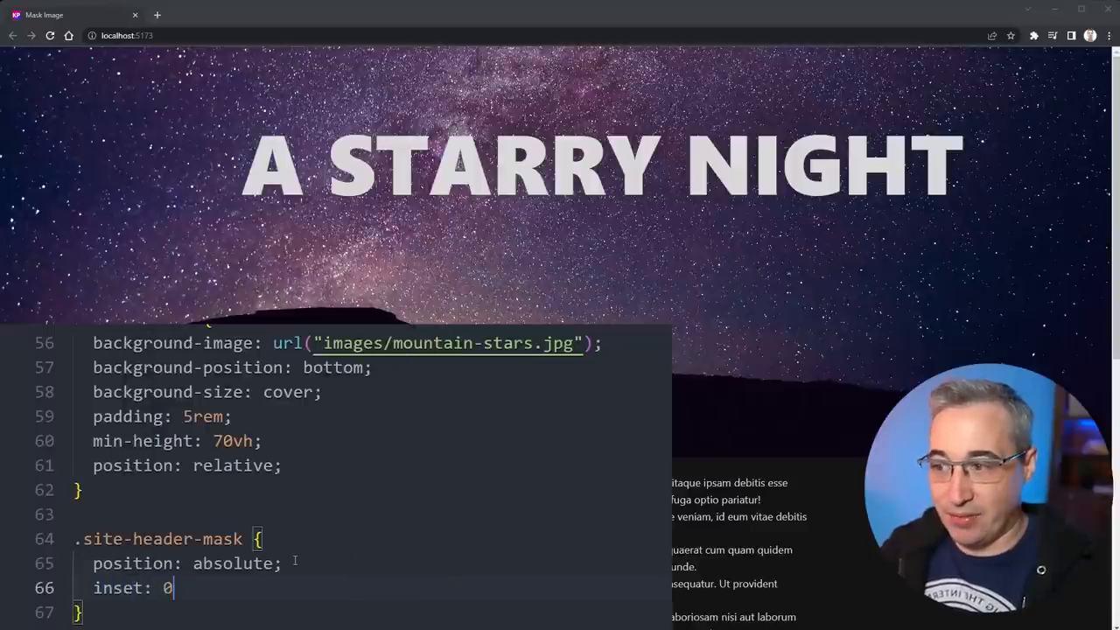
type(";")
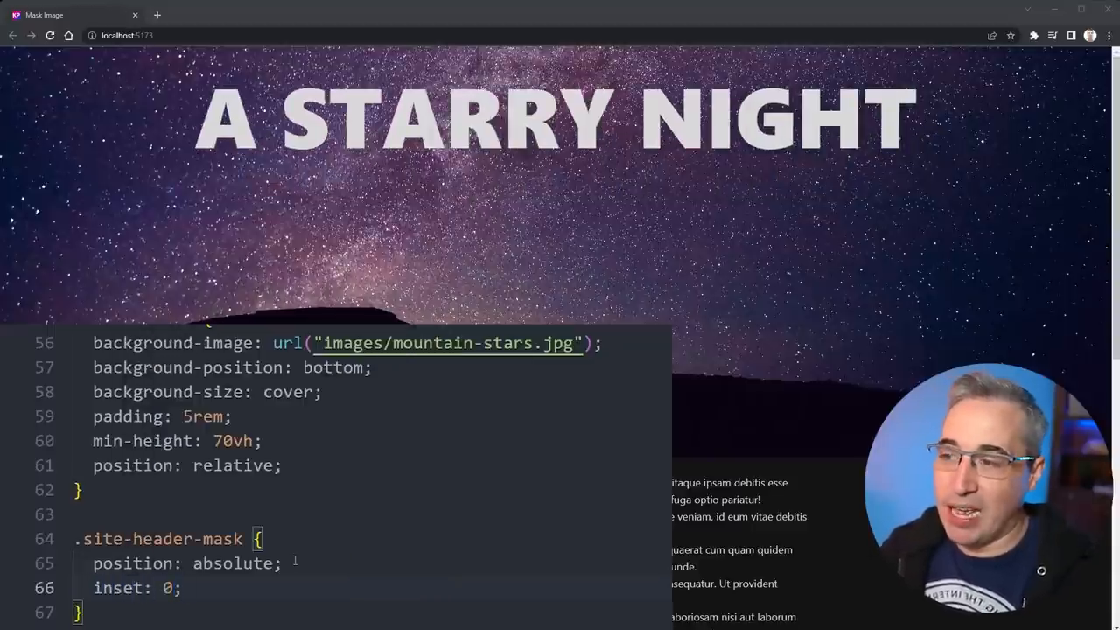
type("background: rgb(255 0 0 / 0.25);")
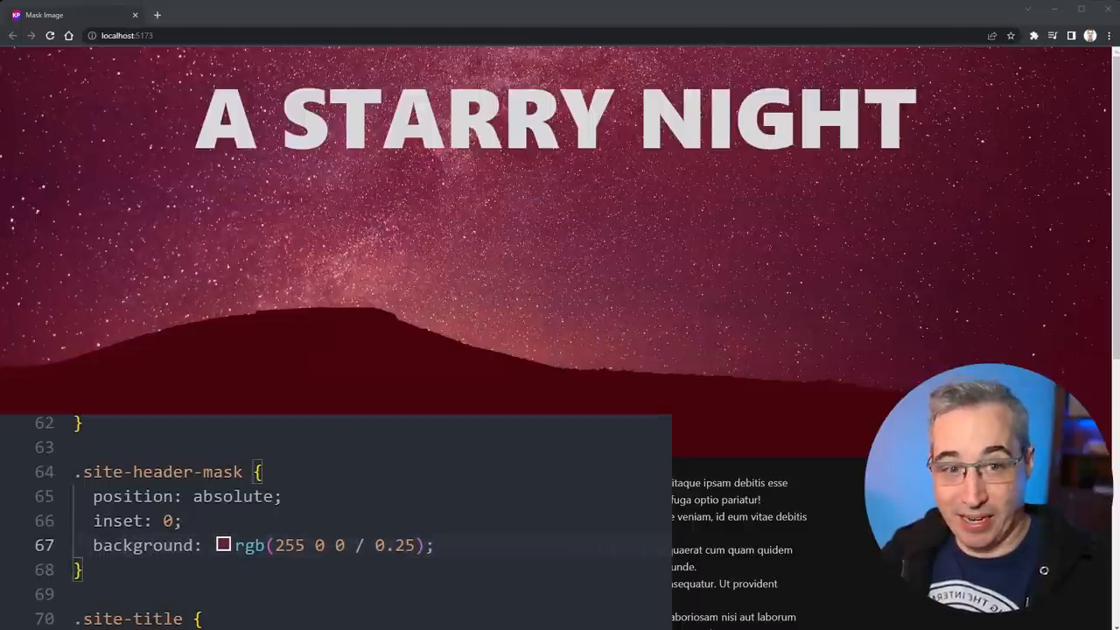
type("2")
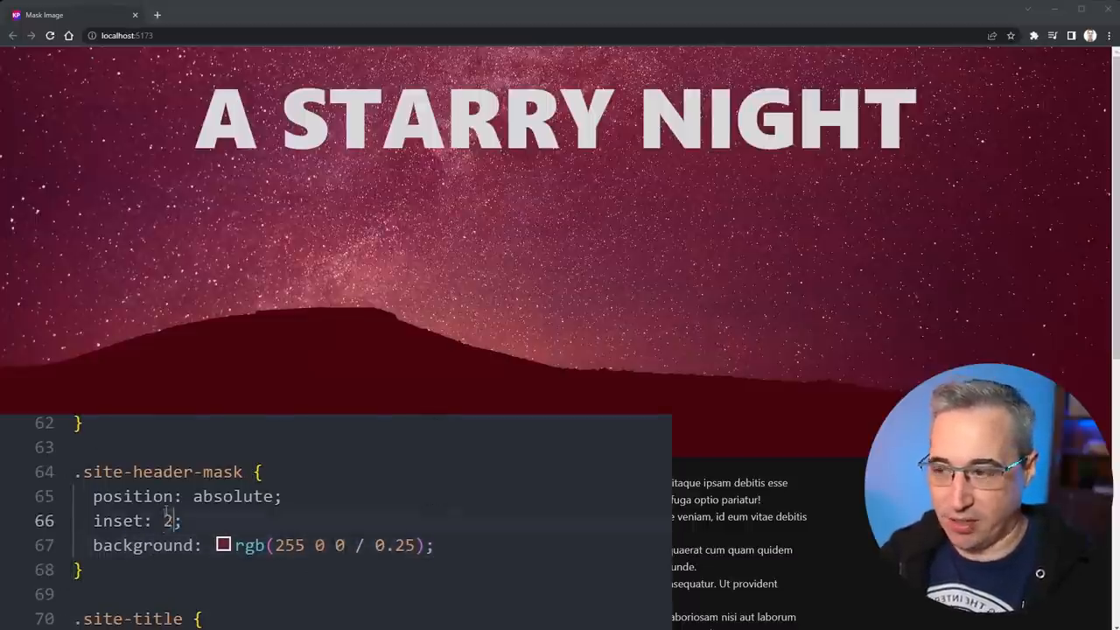
type("rem")
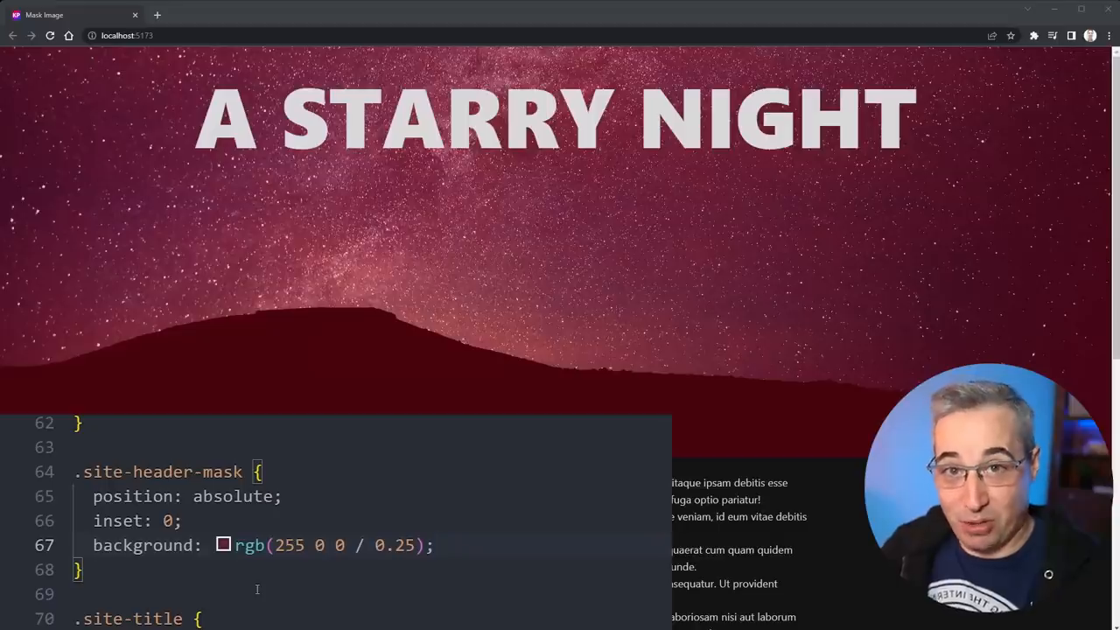
Add mask: url("images/mountain-mask.svg") to .site-header-mask, plus the -webkit-mask form
type("mask: urlk")
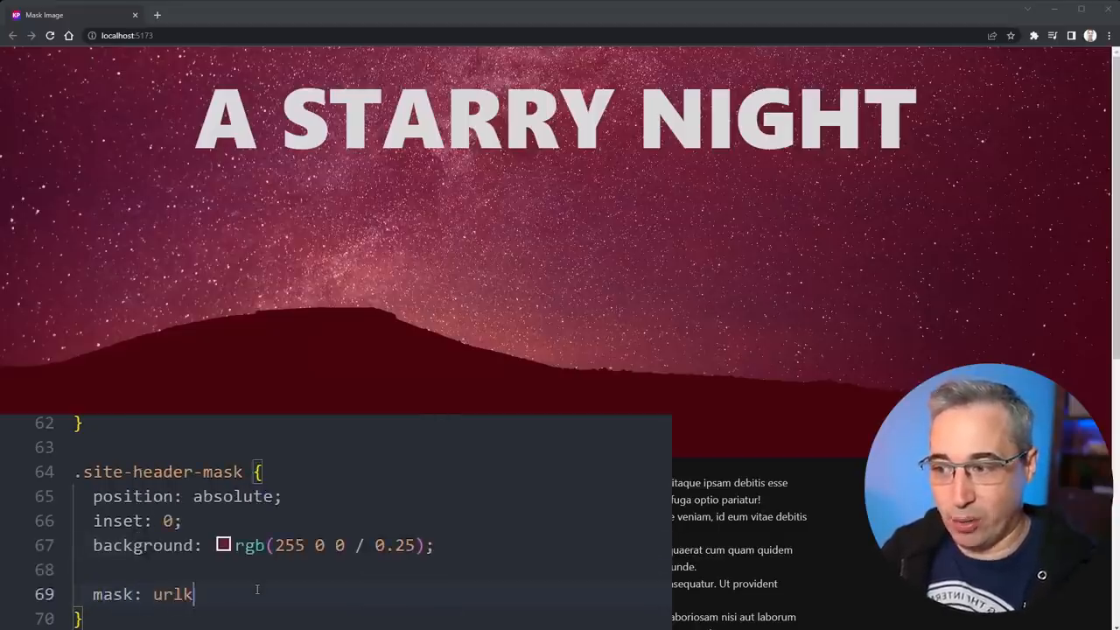
type("();")
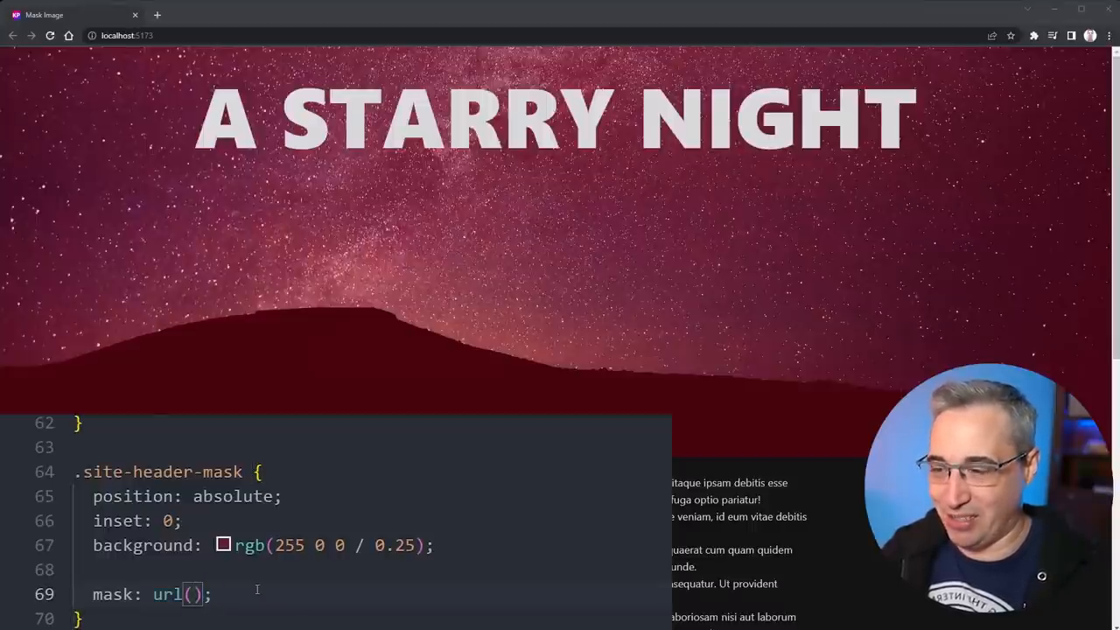
type("'image'")
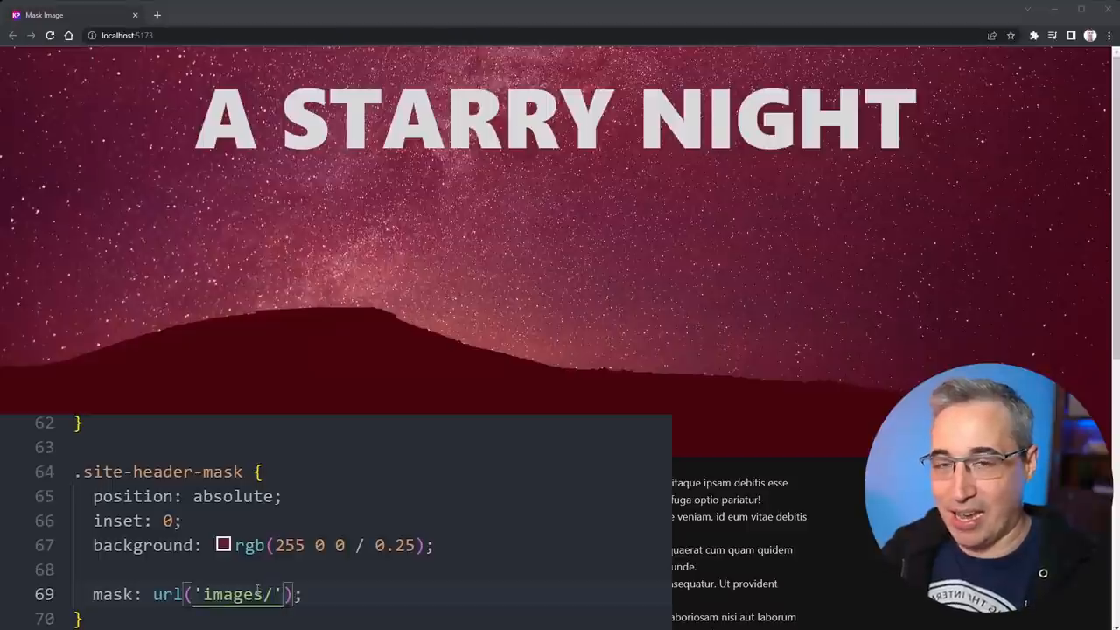
type("mountain-mask.s")
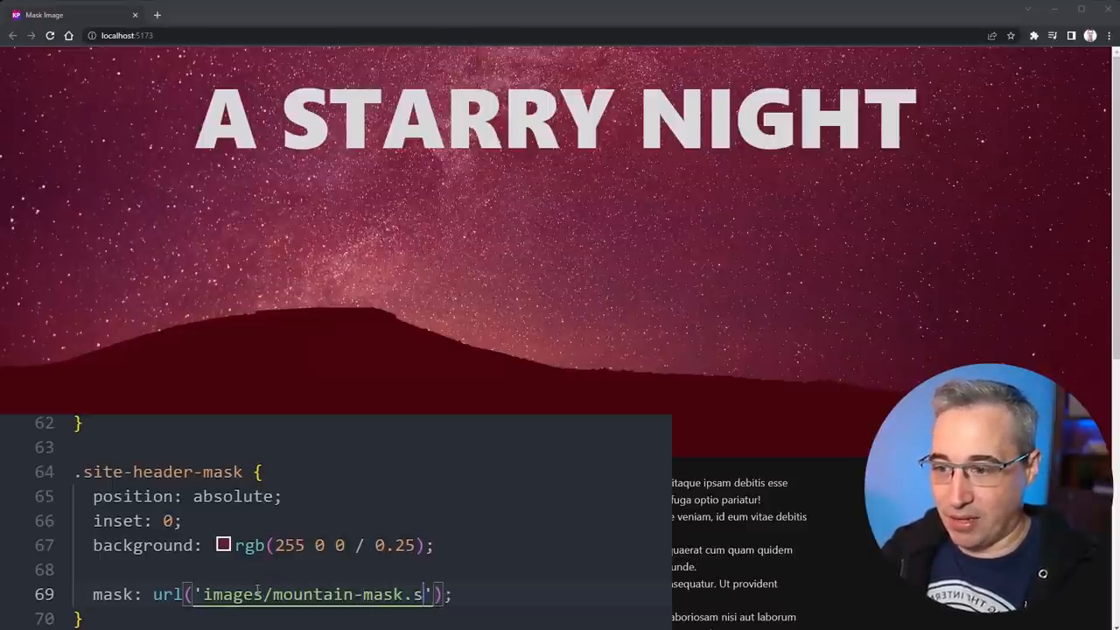
type("vg\"")
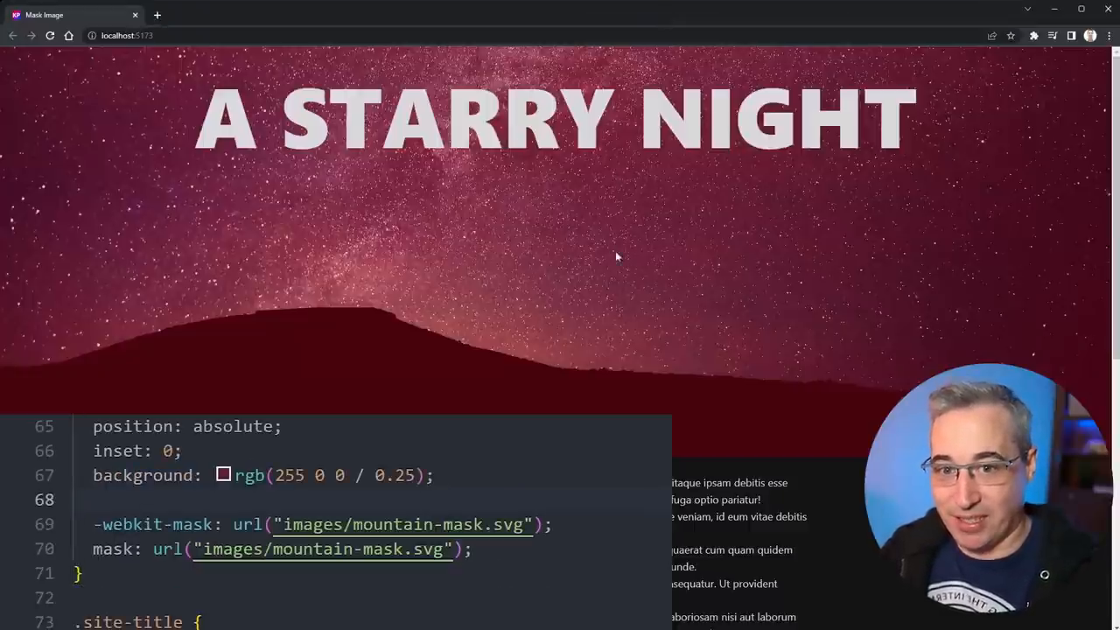
scroll("down", 3)
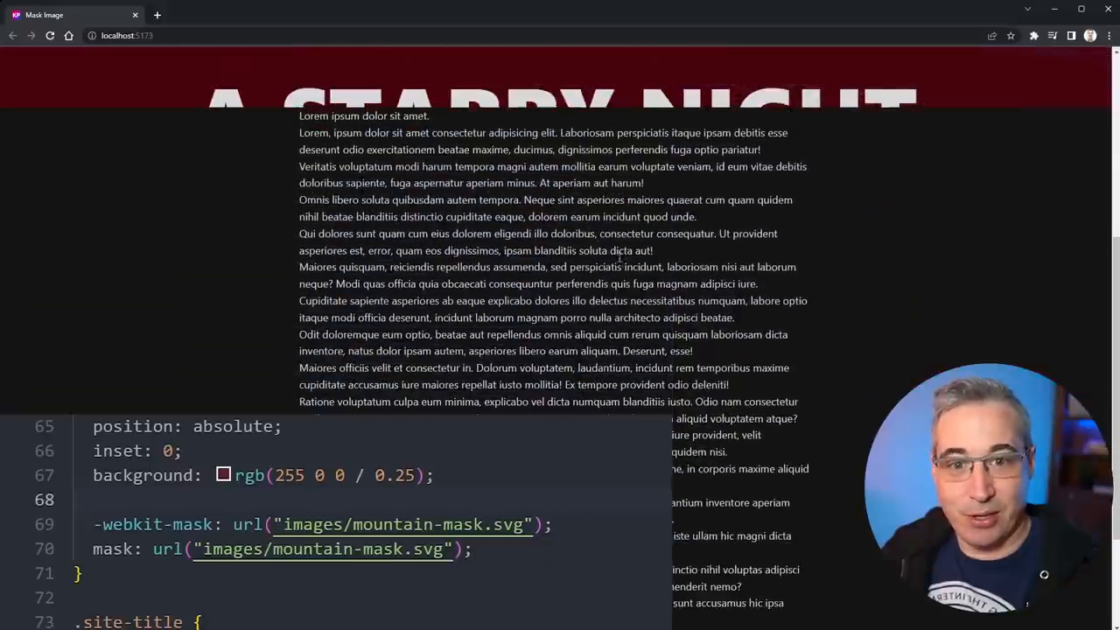
scroll("up", 3)
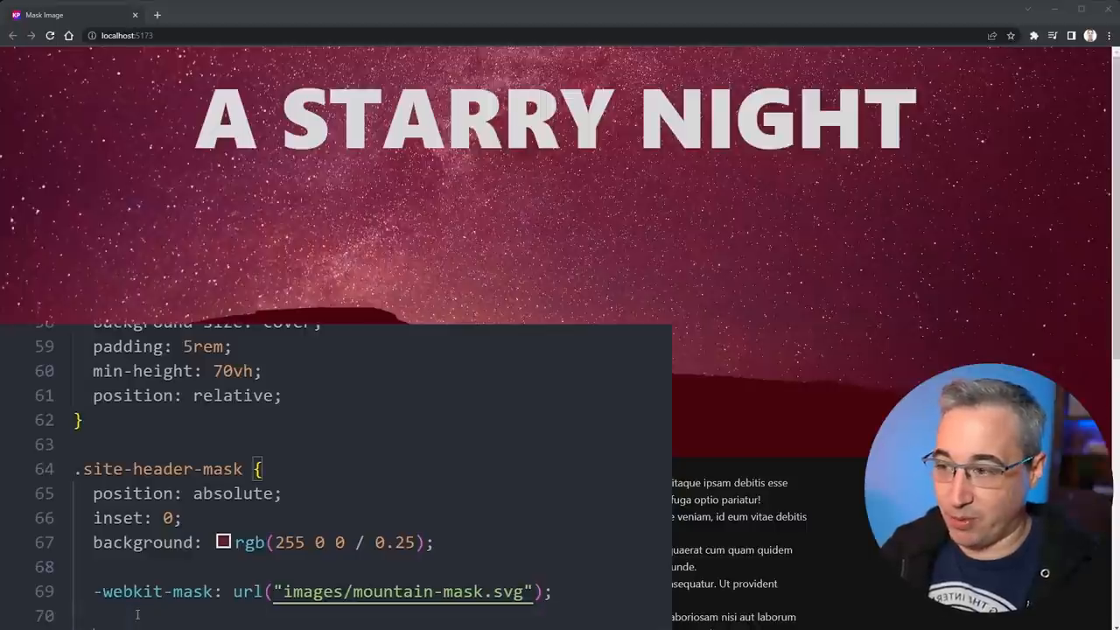
Add -webkit-mask-position: bottom and scroll the preview to check the silhouette
type("mask-position: bottom;")
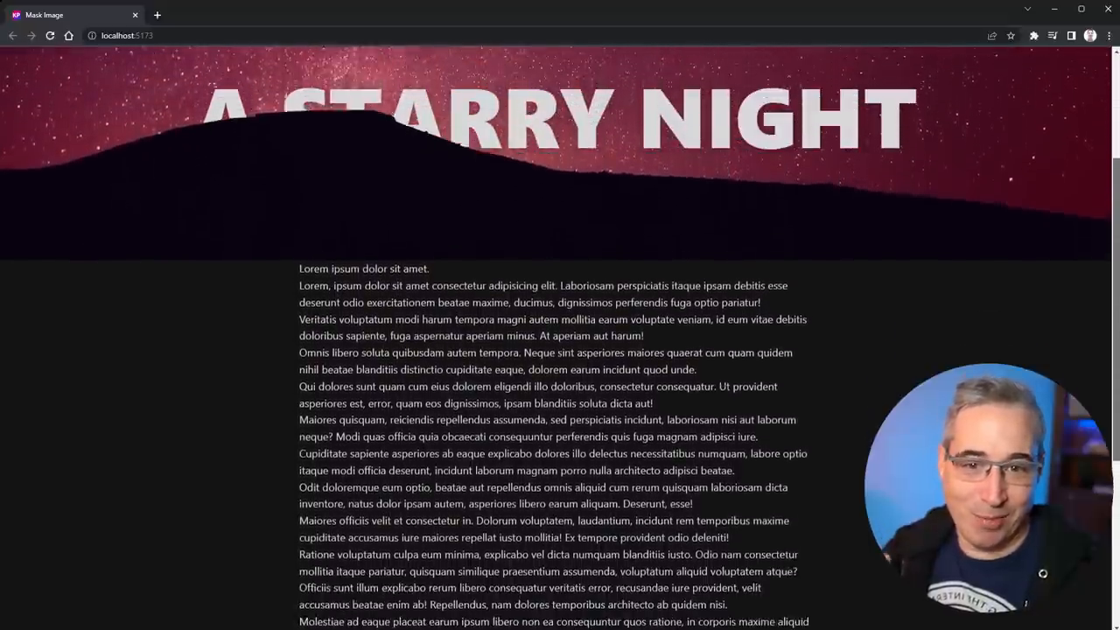
scroll("down", 3)
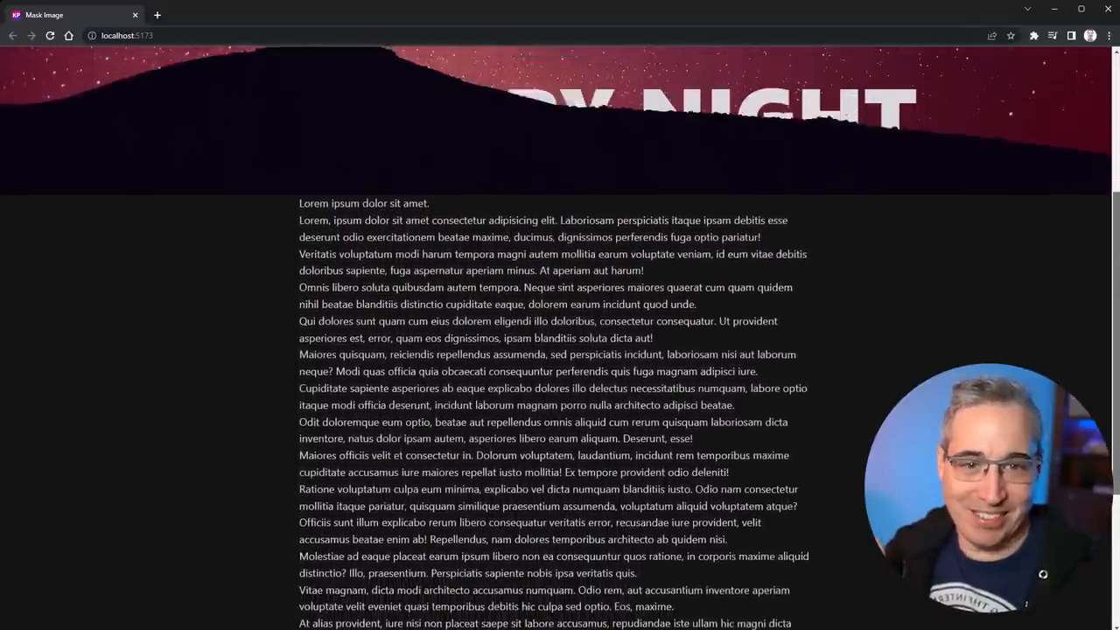
scroll("up", 3)
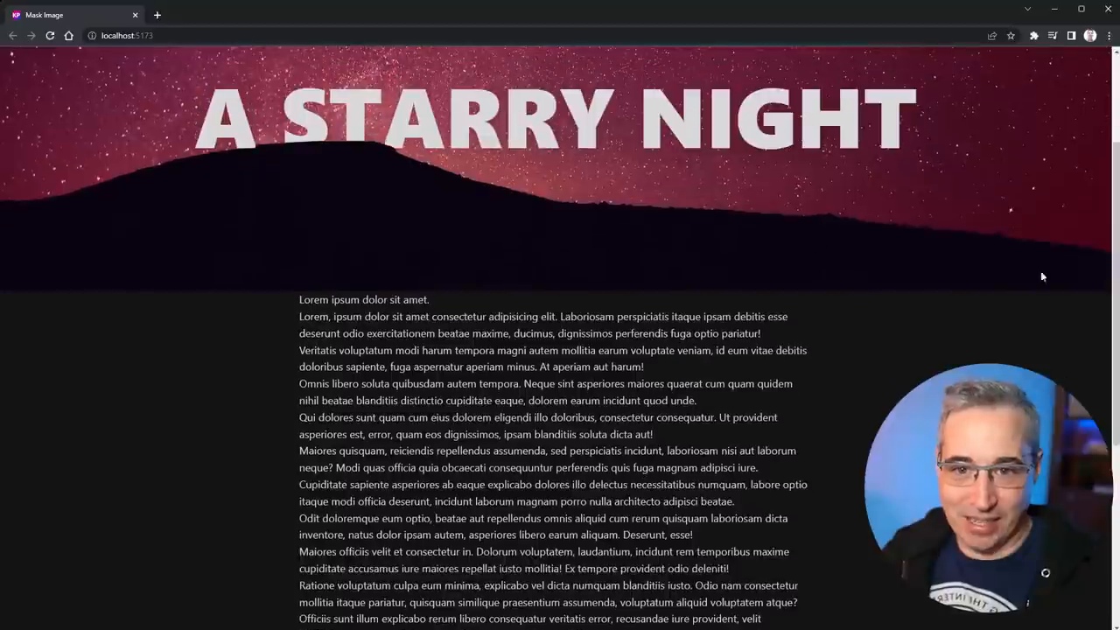
mouse_move(1102, 256)
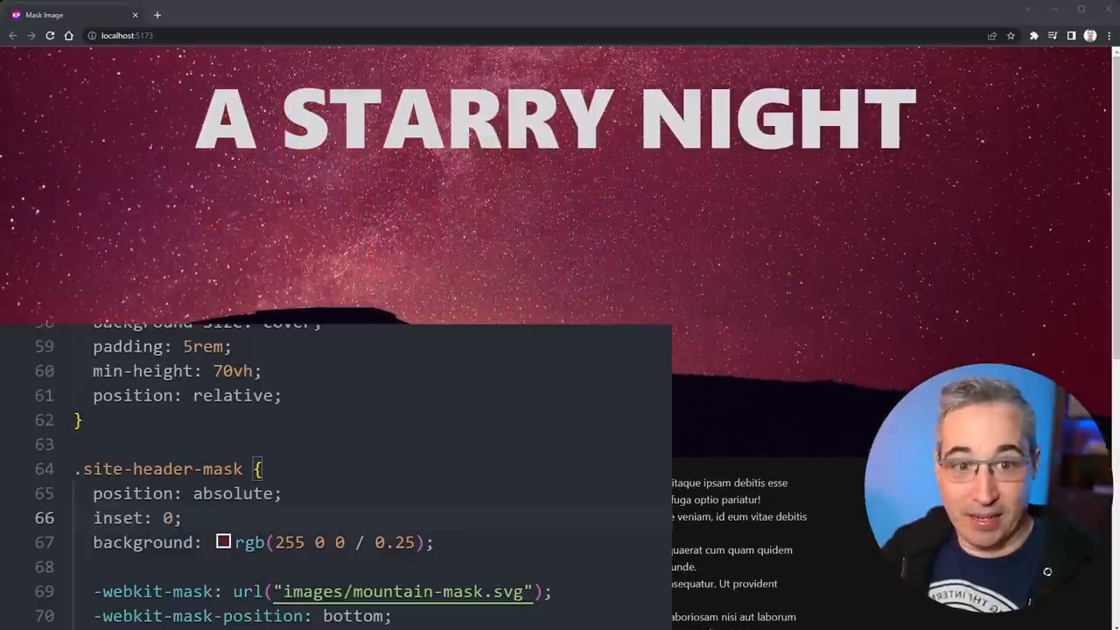
Change the overlay background to rgb(0 0 0 / 0.25) for a black tint
key("ctrl+/")
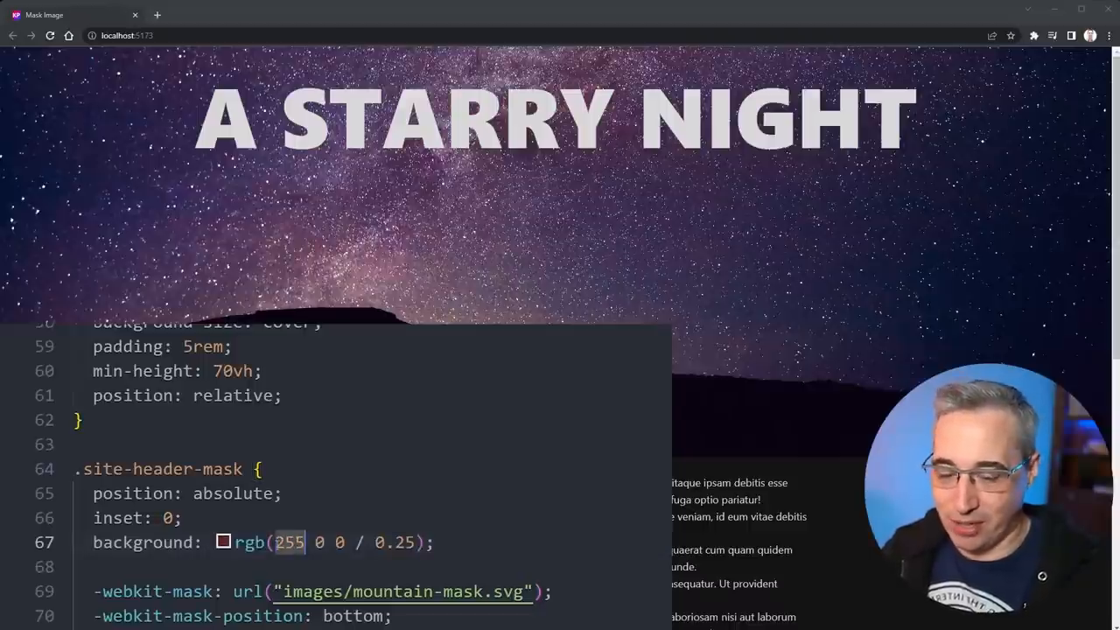
type("0")
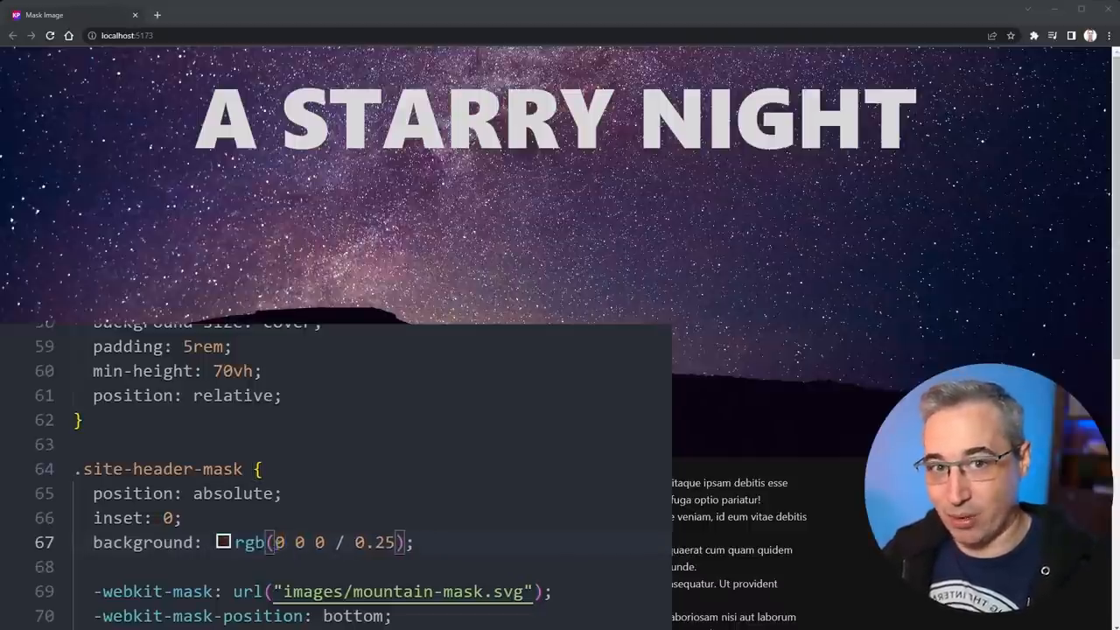